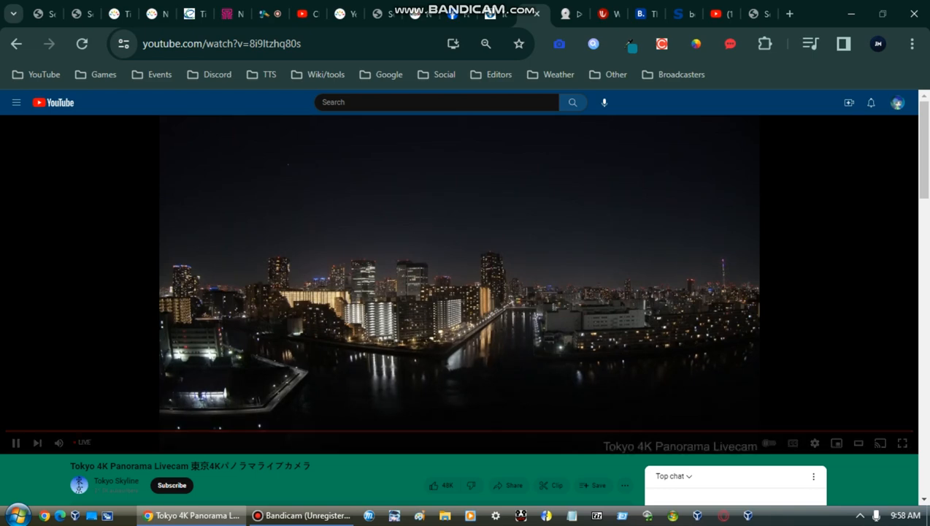
Keep the Tokyo 4K Panorama livestream playing, then show the December 2023 calendar from the taskbar clock
click(902, 513)
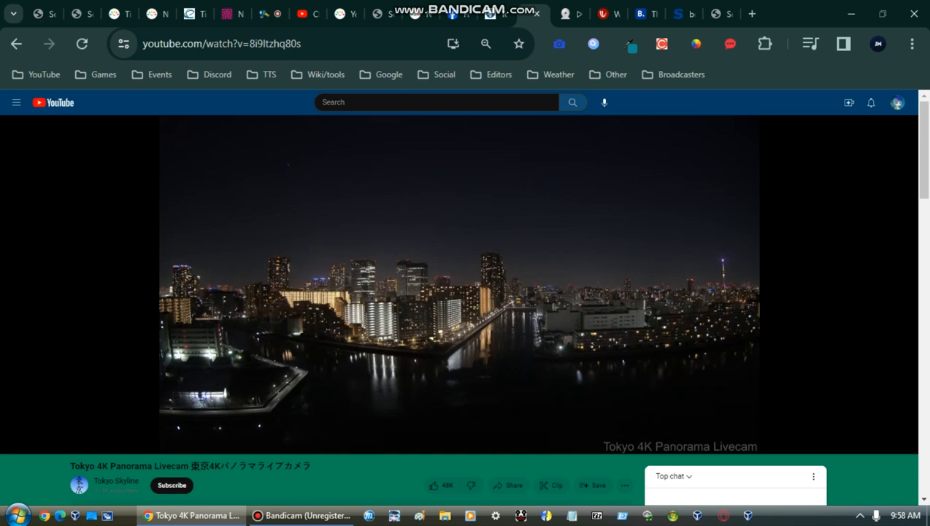
click(908, 512)
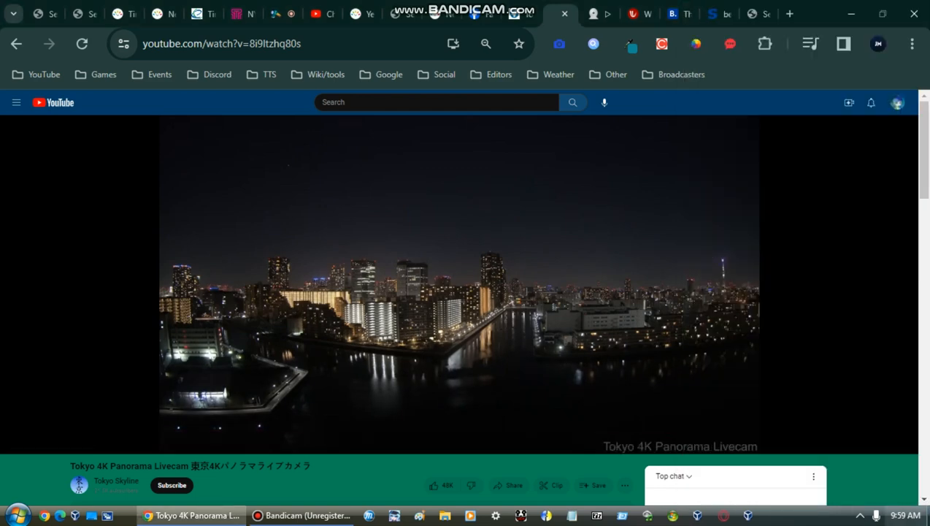
click(905, 513)
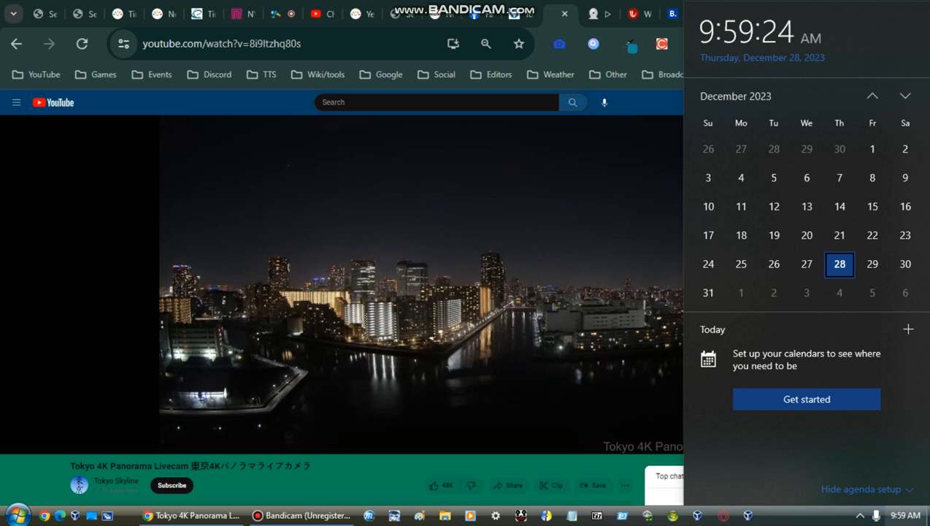